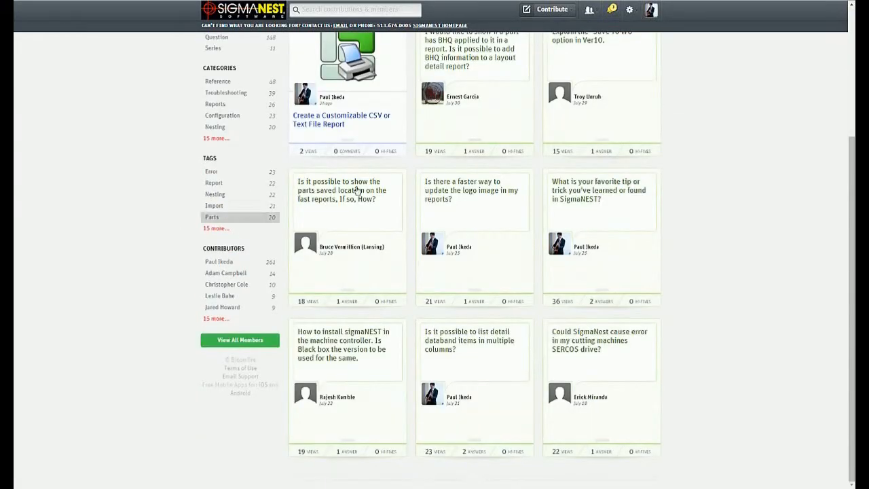
- Read the report-logo question and a post's Recommend Post form, then switch to SigmaNEST
click(471, 190)
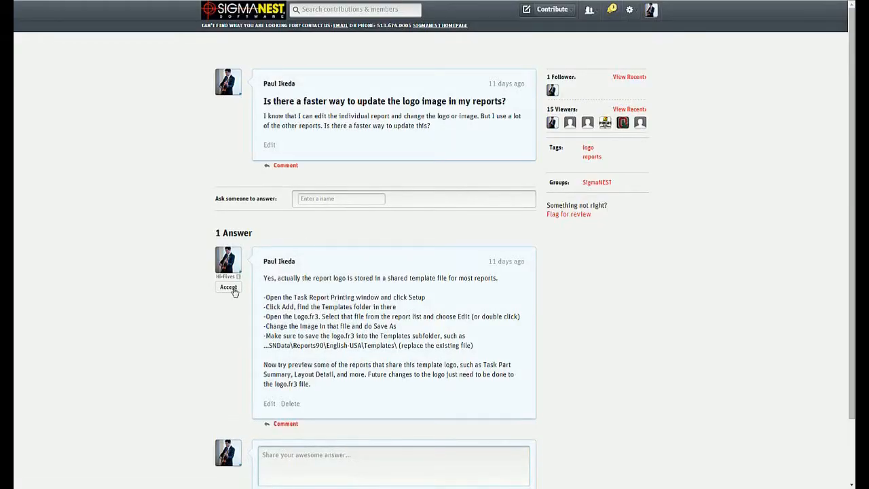
text(network)
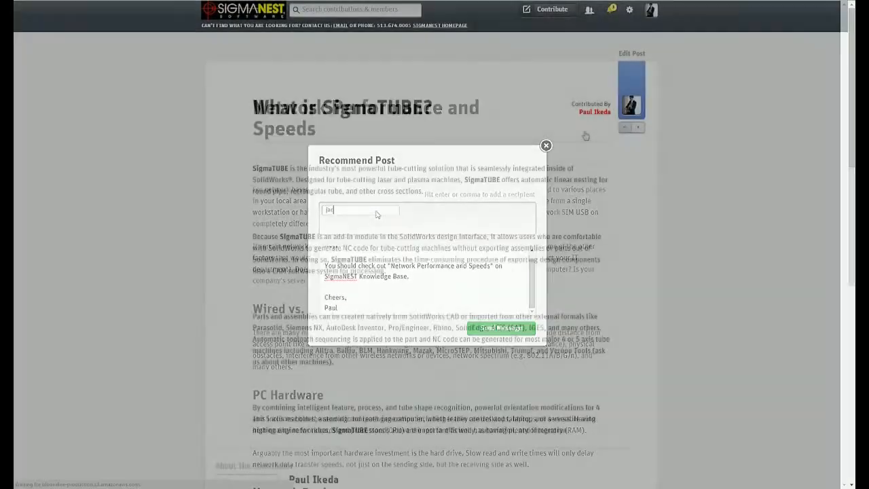
click(546, 145)
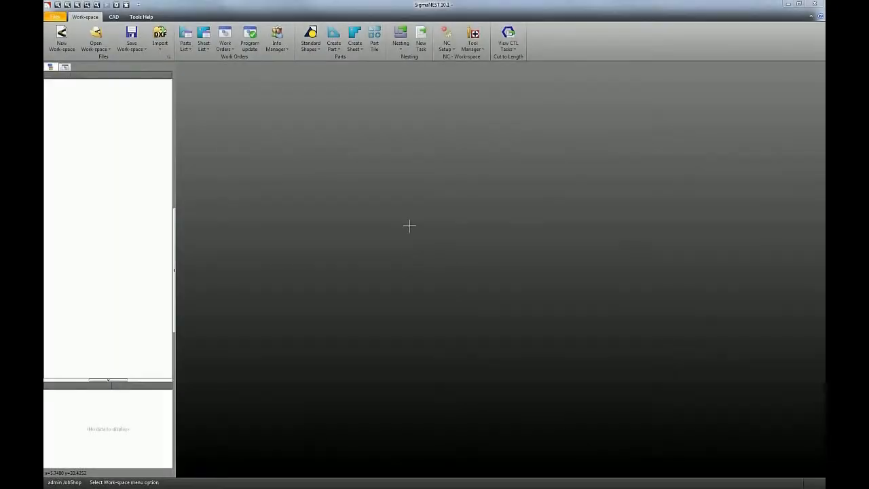
- Open the SigmaNEST Home Page from Tools Help, then its Knowledge Base 'Try It!' link
click(141, 16)
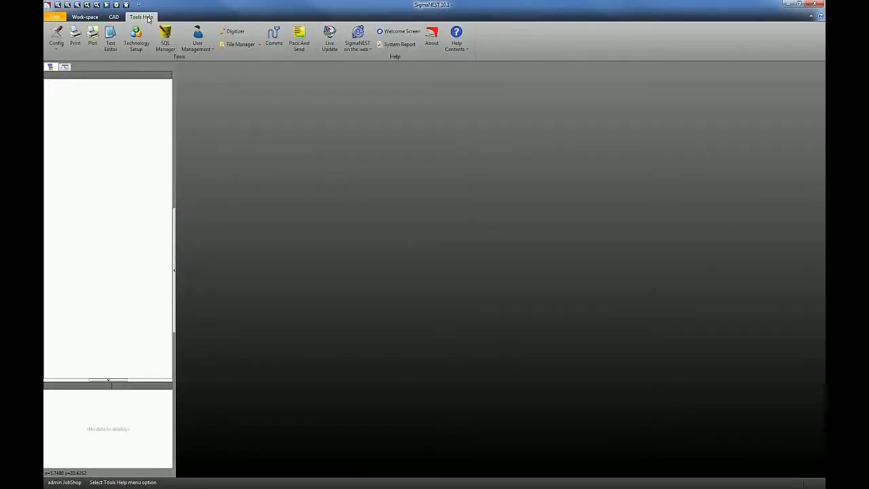
click(357, 39)
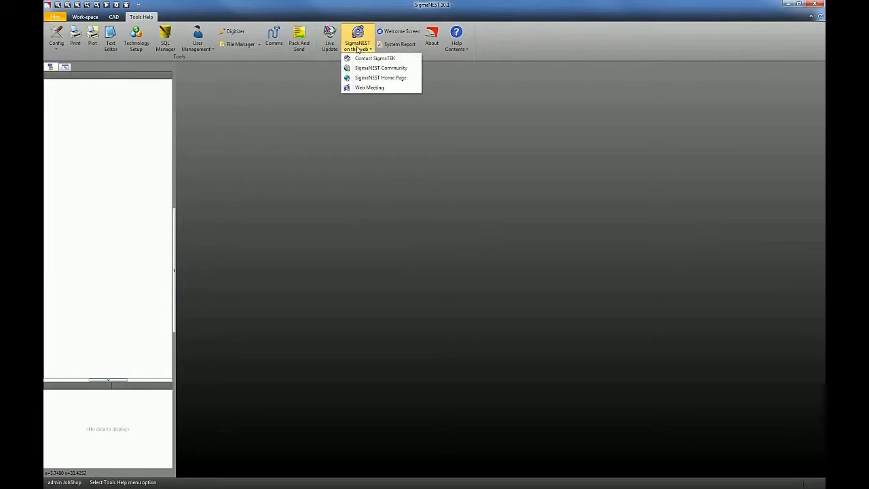
click(401, 31)
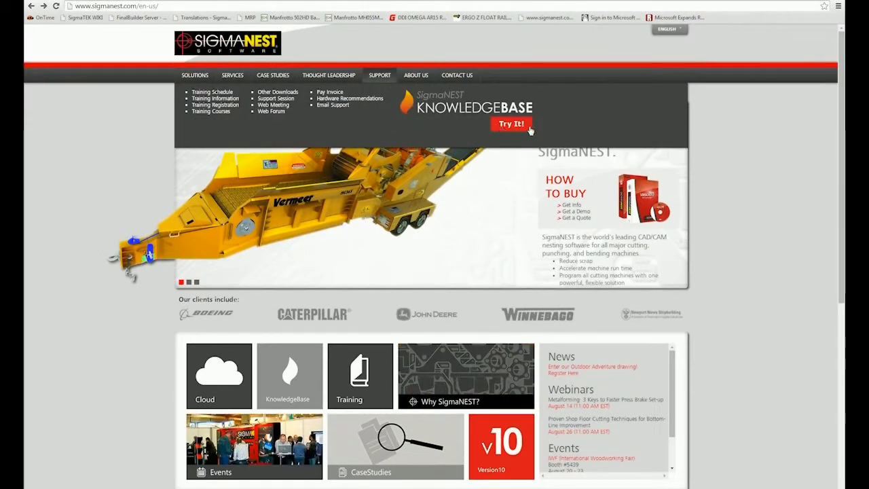
click(511, 124)
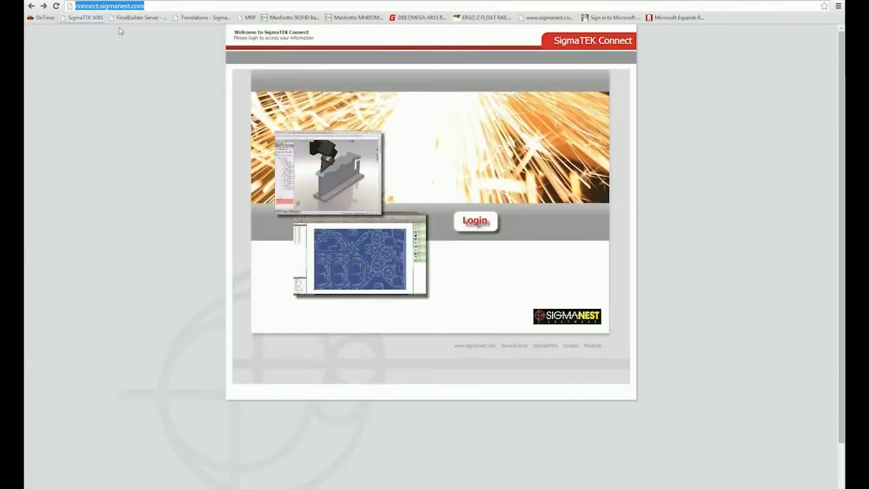
click(475, 220)
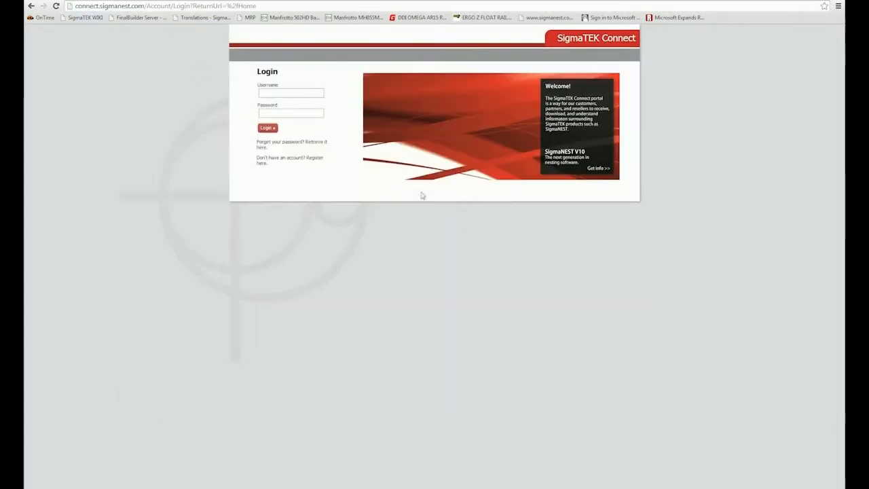
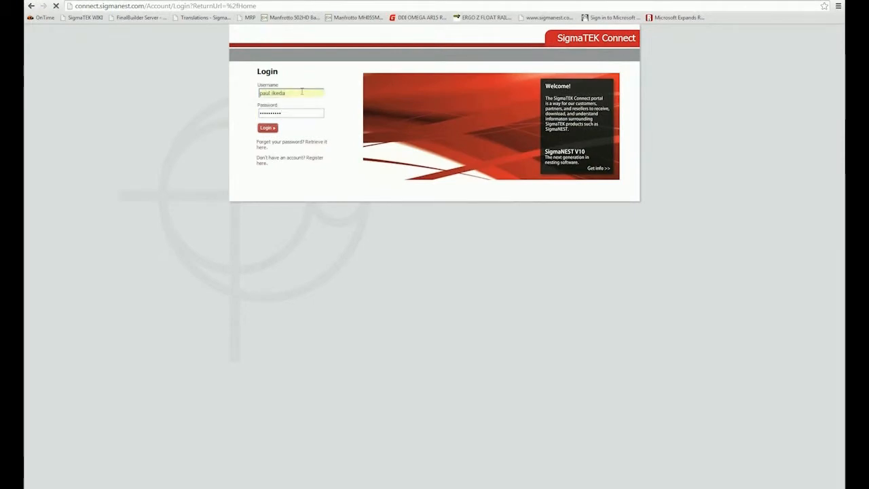
click(267, 128)
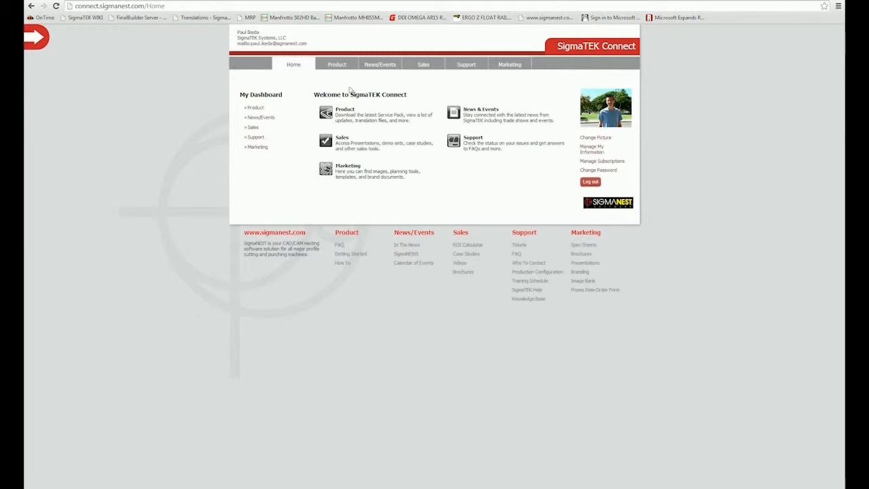
click(466, 64)
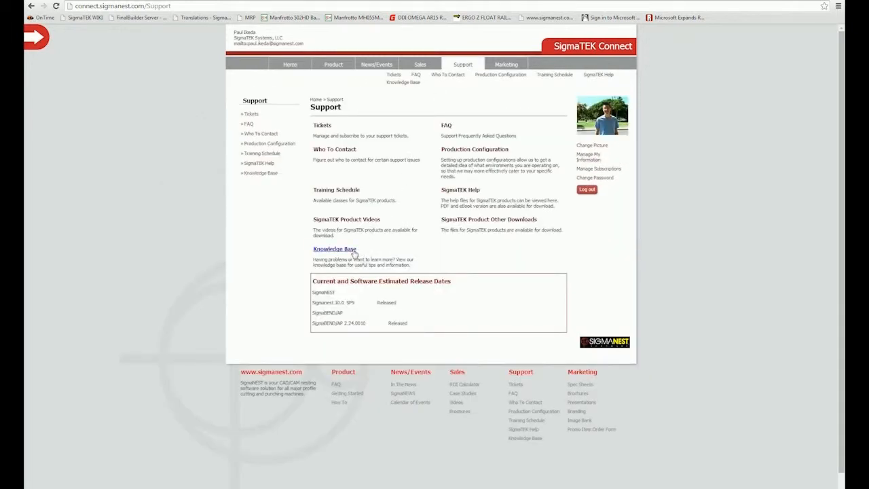
click(334, 249)
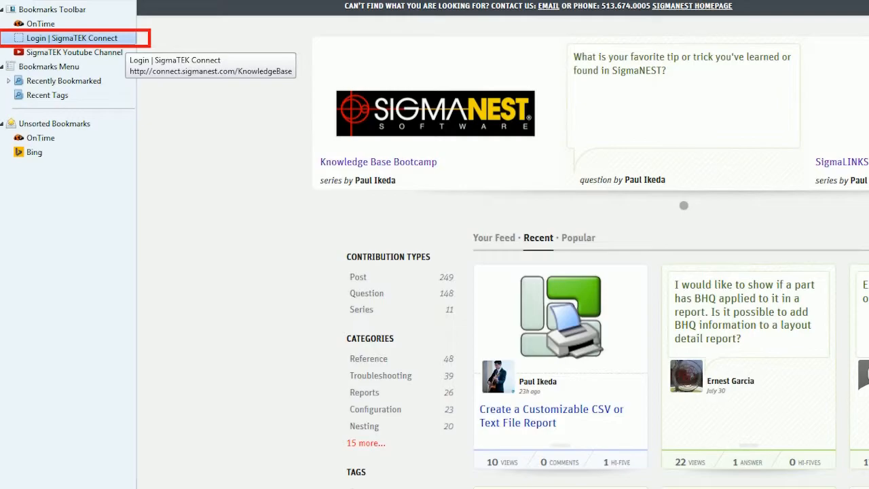
click(65, 38)
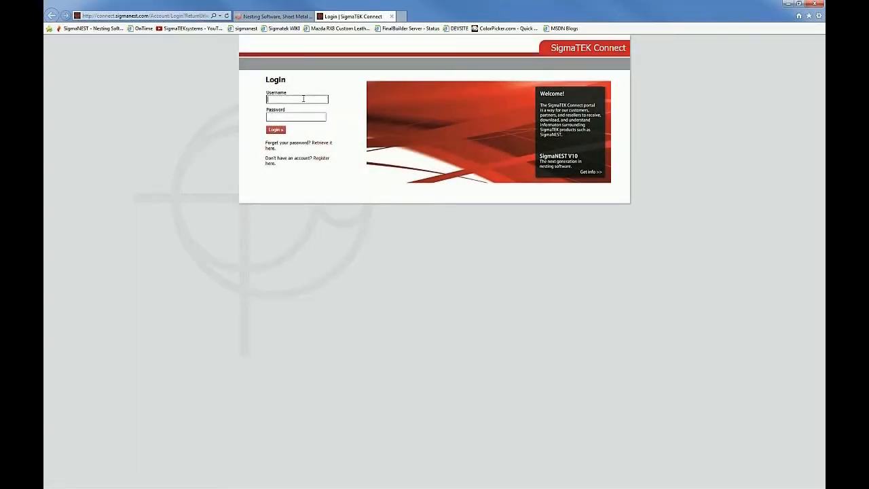
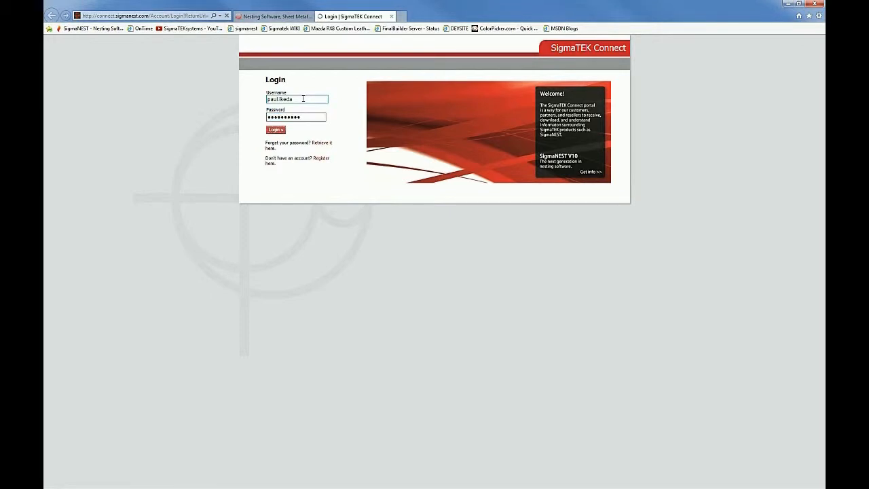
click(275, 129)
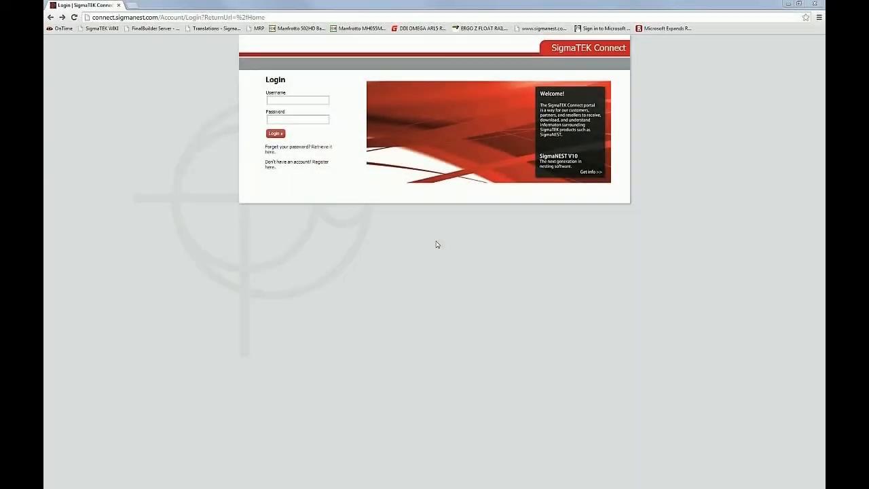
- Open 'Register here' and enter an email address on the registration form
click(272, 163)
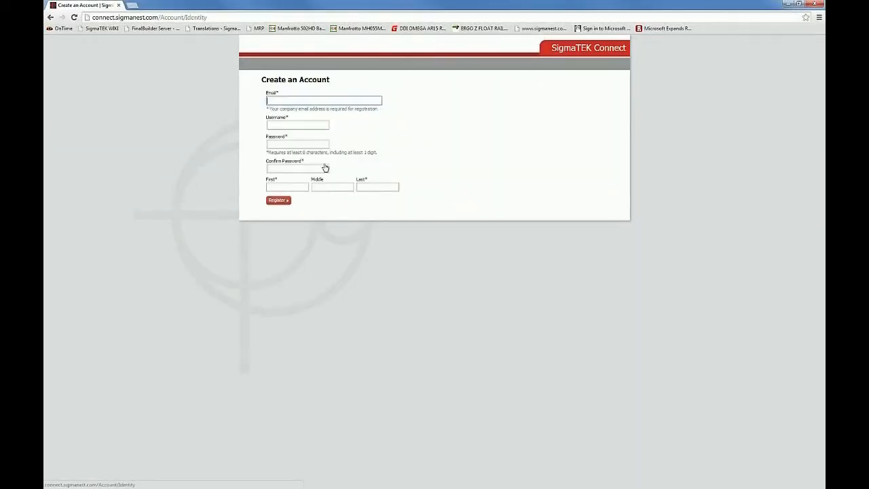
text(example)
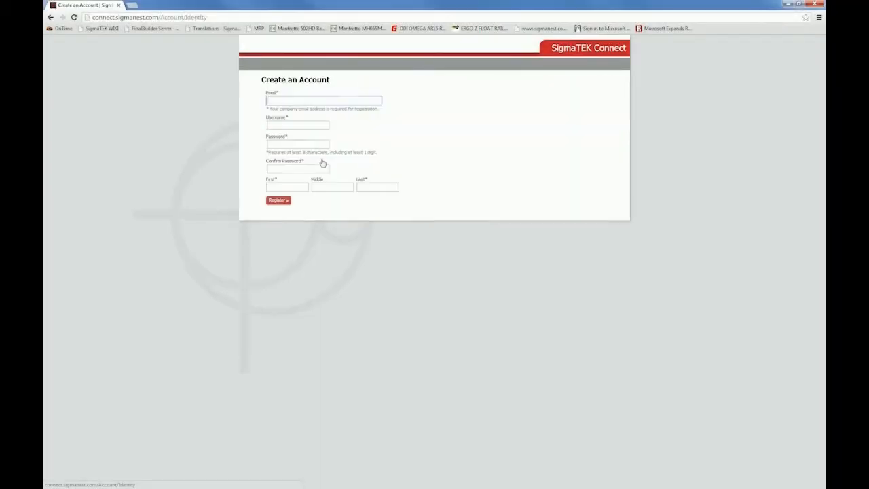
text(email@gmail.com)
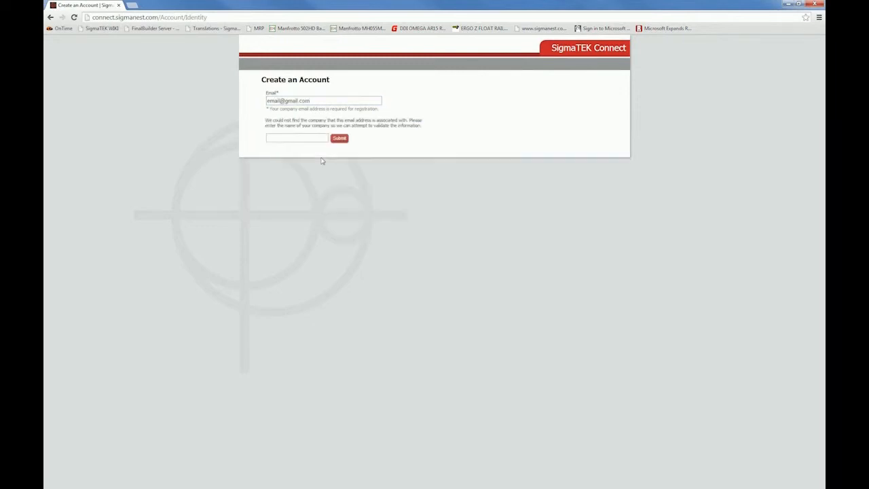
- Enter 'My Company' in the company validation box
click(297, 138)
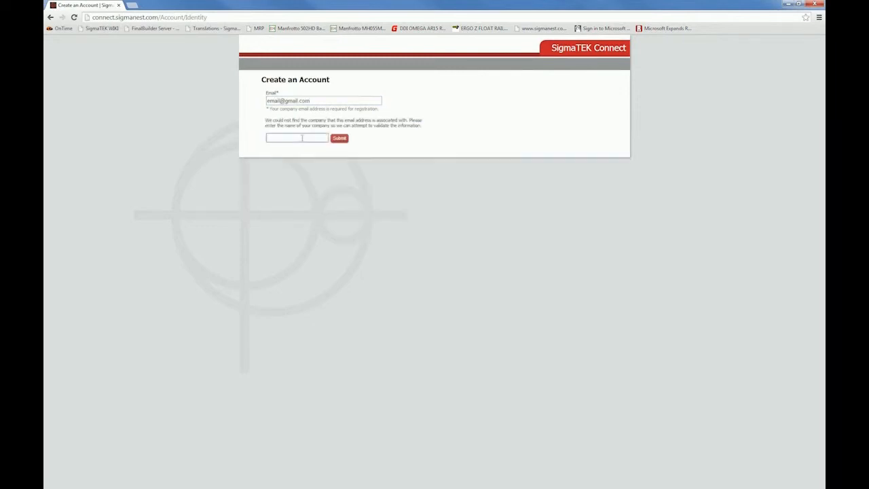
text(My Company)
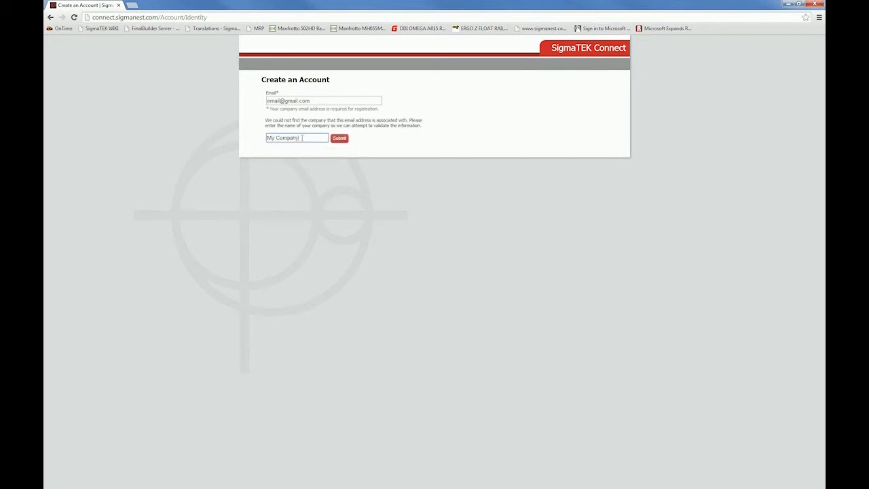